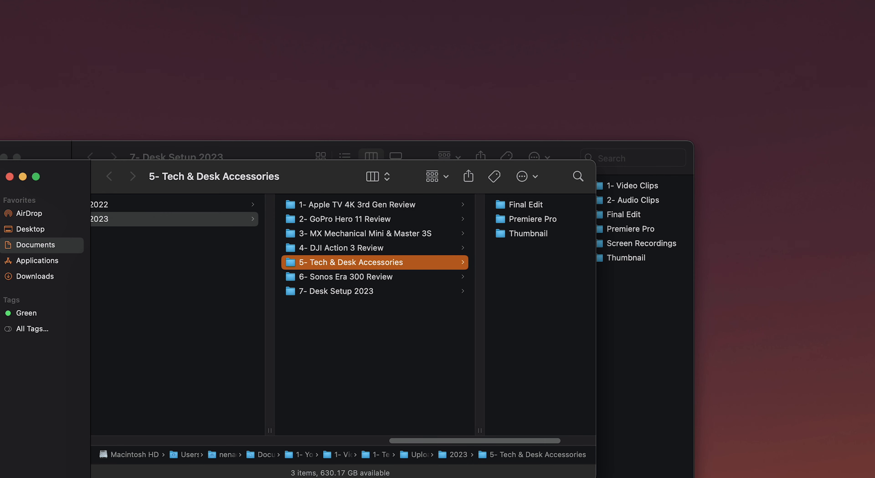
{"action": "type", "text": "youtube nenad"}
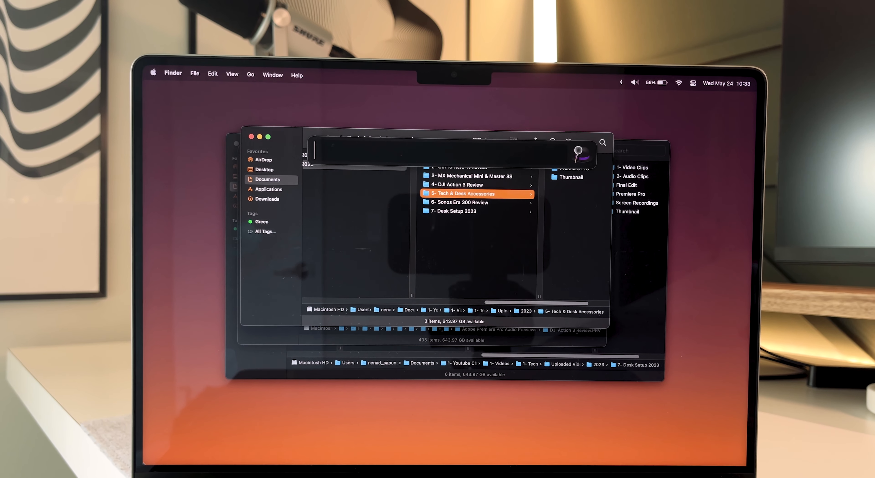
{"action": "type", "text": "empty"}
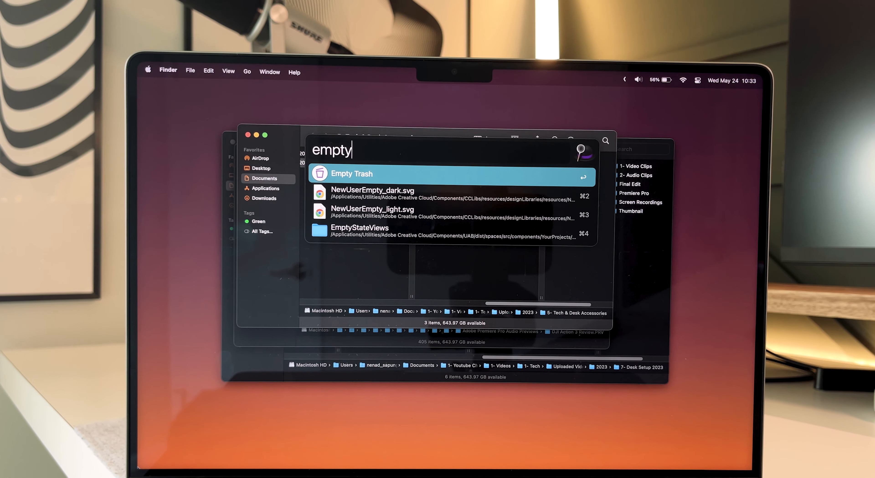